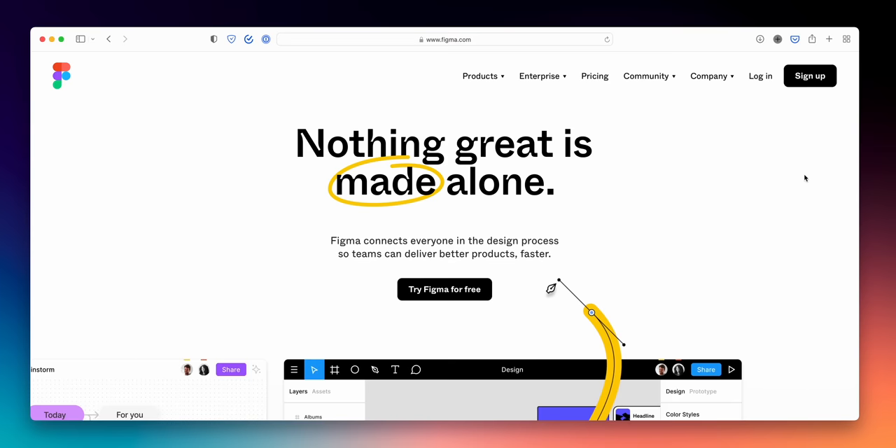
Scroll figma.com down past the hero to the 'Explore ideas together' whiteboard section.
scroll(down, 3)
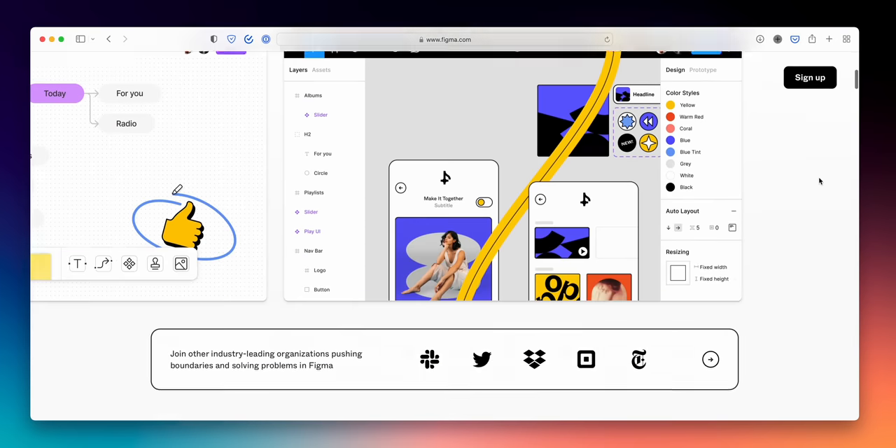
scroll(down, 3)
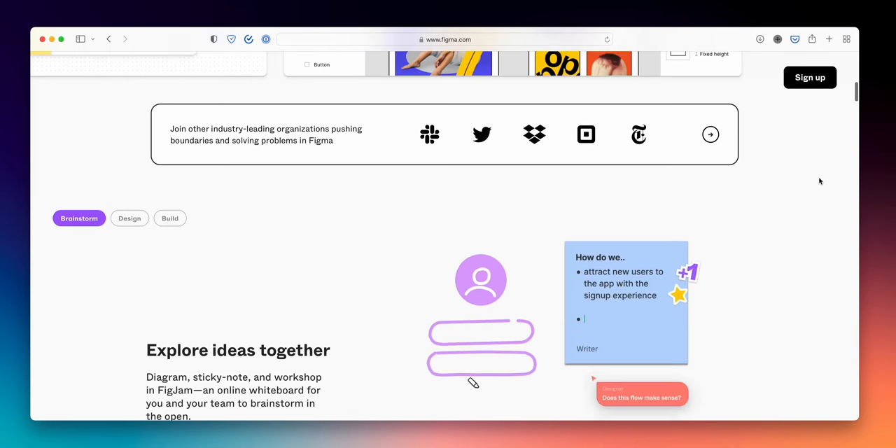
scroll(down, 3)
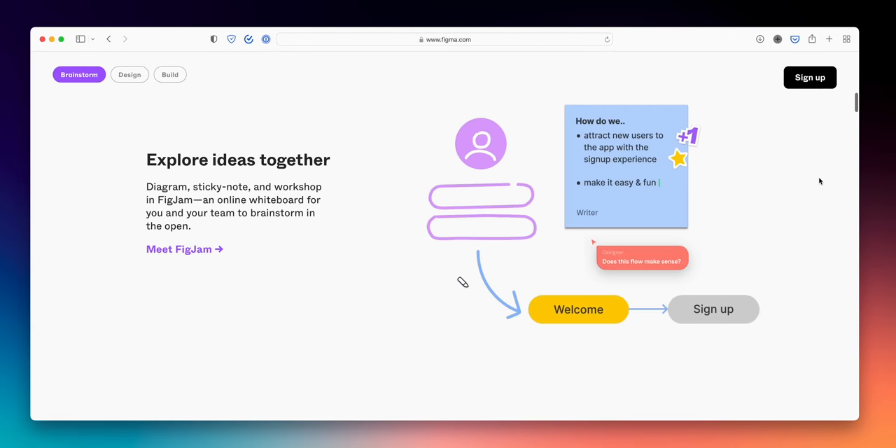
scroll(down, 3)
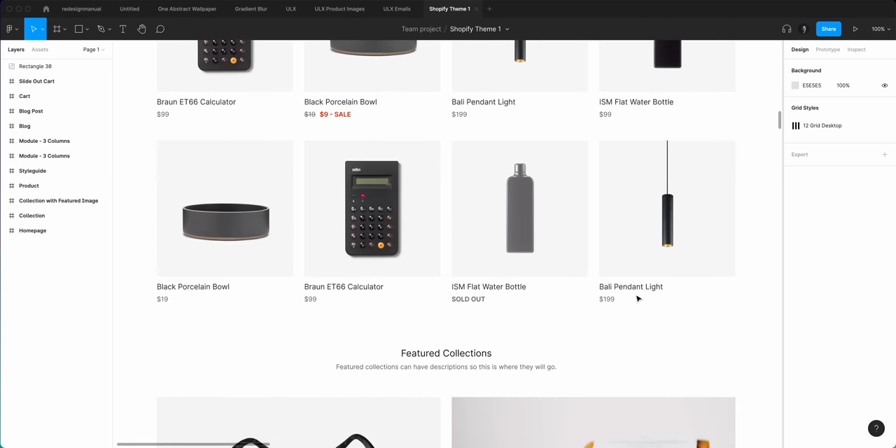
Scroll the Shopify Theme 1 design down through its product grid.
scroll(down, 3)
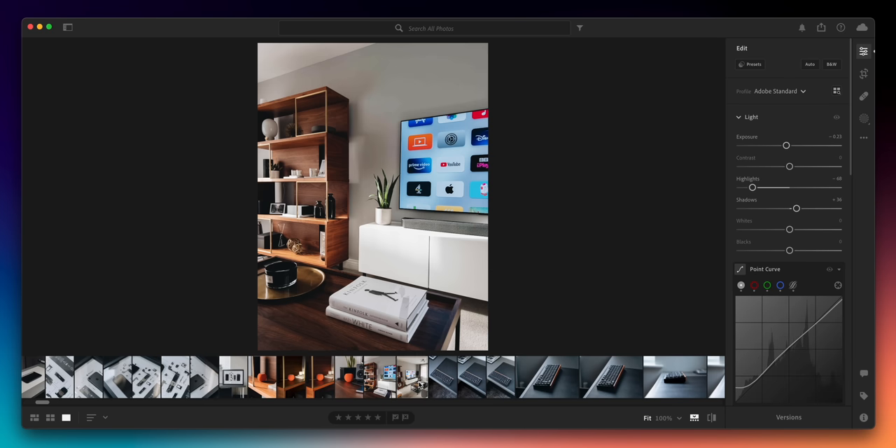
Review the living room, keyboard and tray photos, then scroll the filmstrip to the backpack.
click(341, 377)
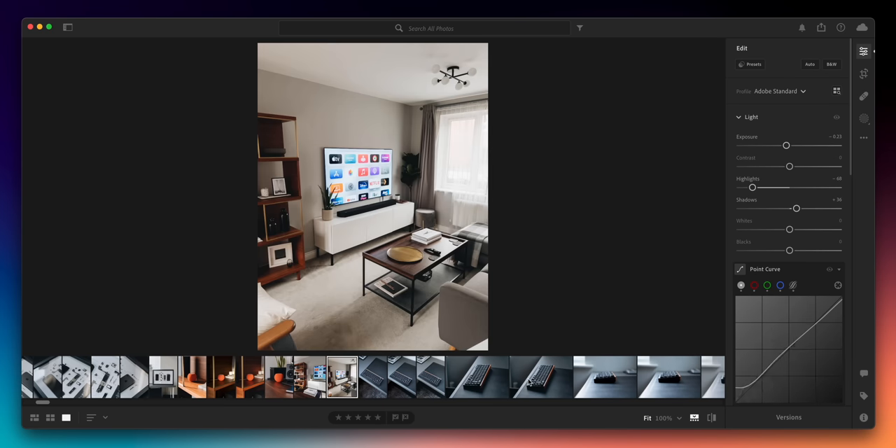
click(476, 377)
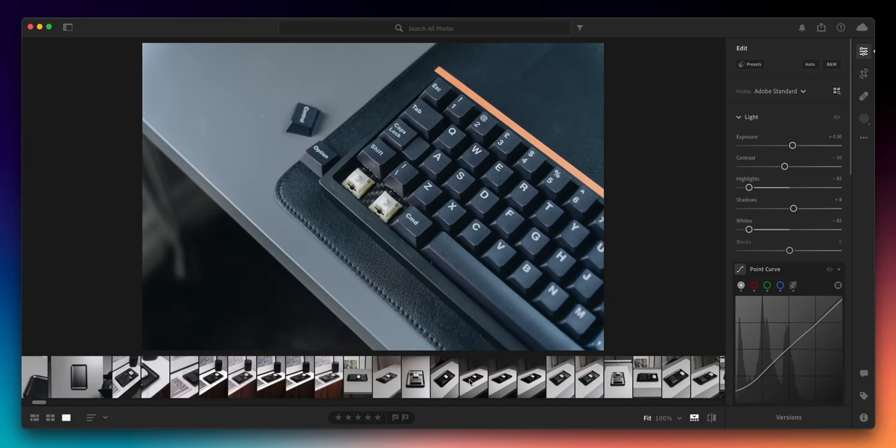
click(425, 377)
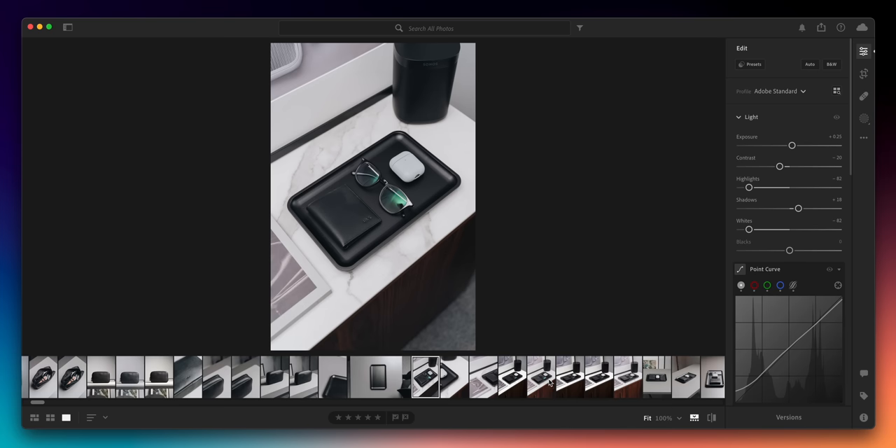
click(628, 376)
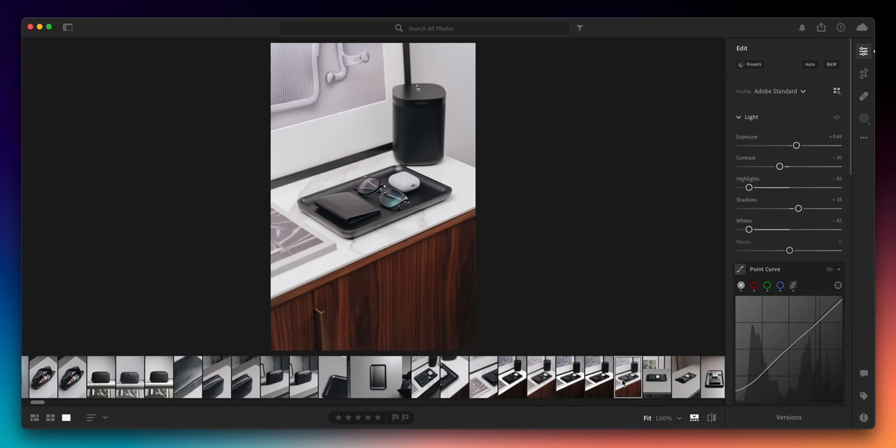
scroll(left, 3)
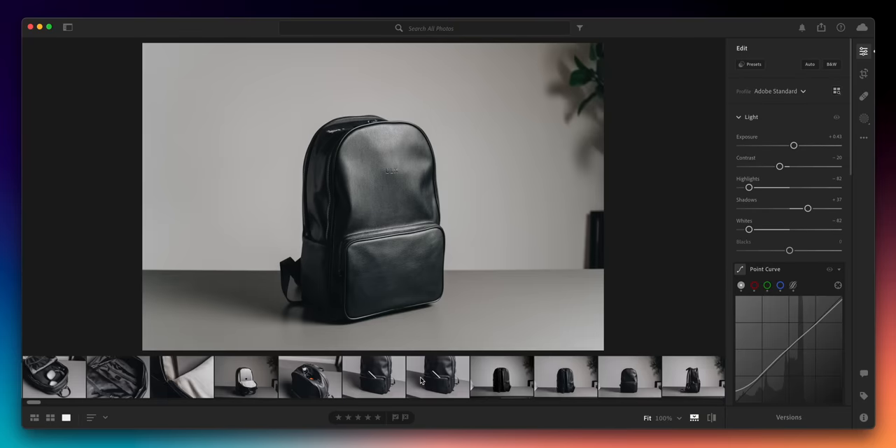
scroll(right, 3)
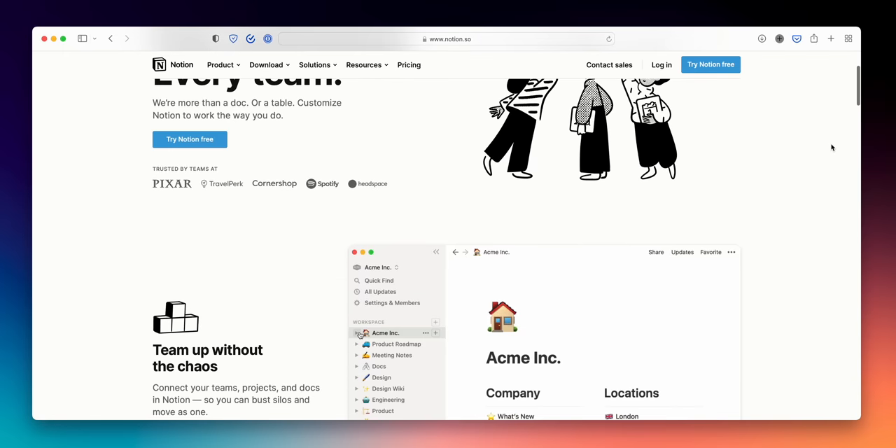
Scroll notion.so down to the workspace examples section.
scroll(down, 3)
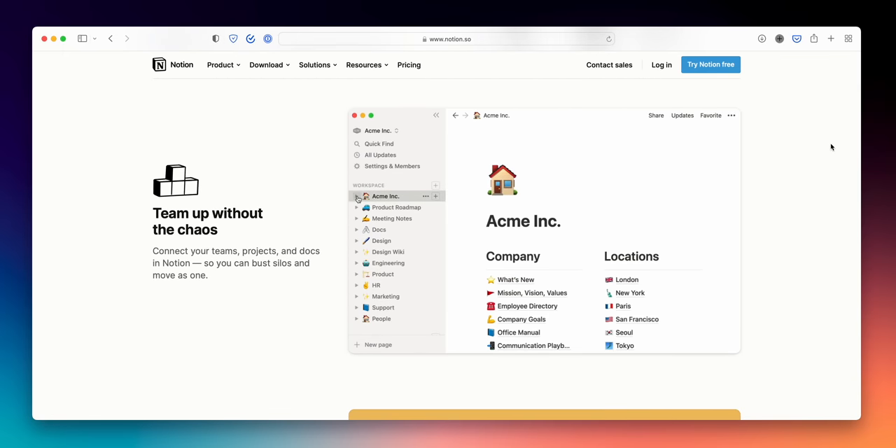
scroll(down, 3)
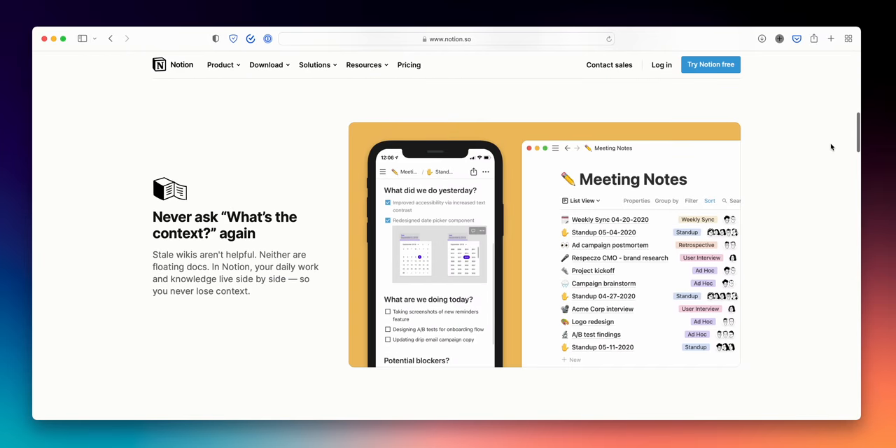
scroll(down, 3)
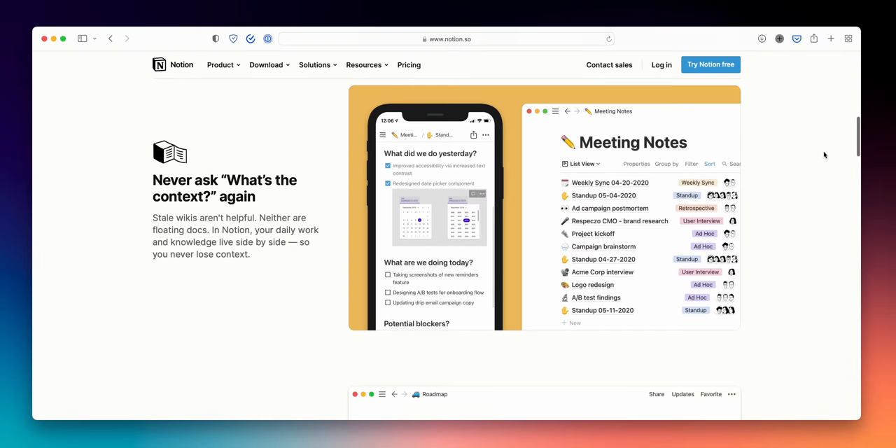
scroll(down, 3)
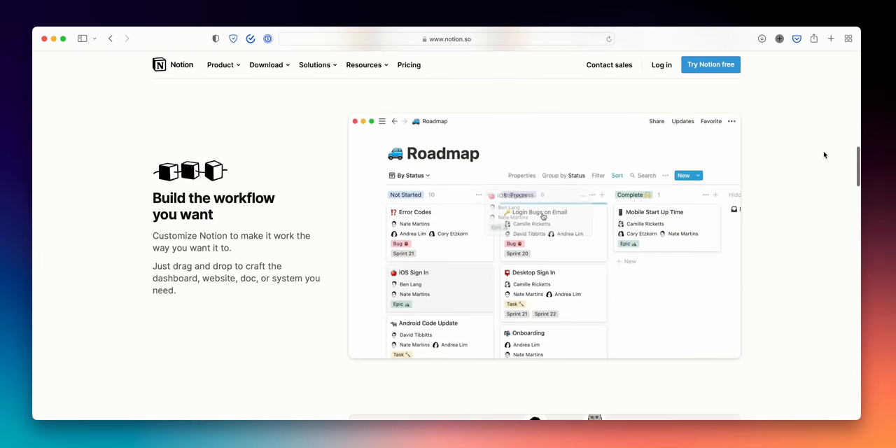
scroll(down, 3)
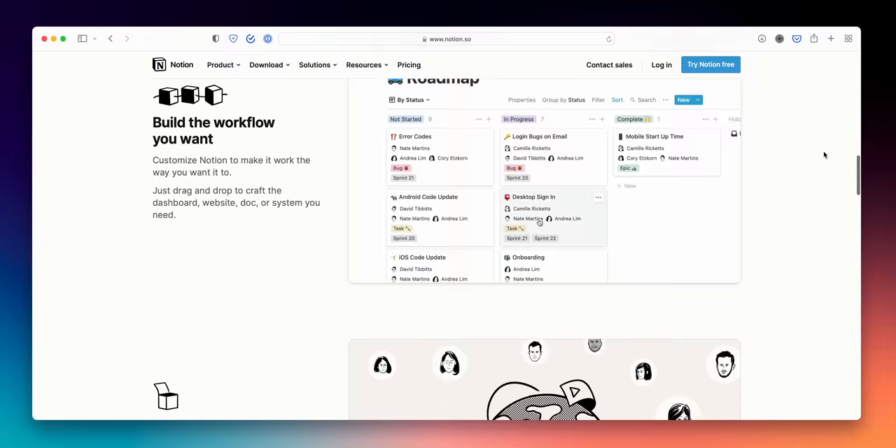
scroll(down, 3)
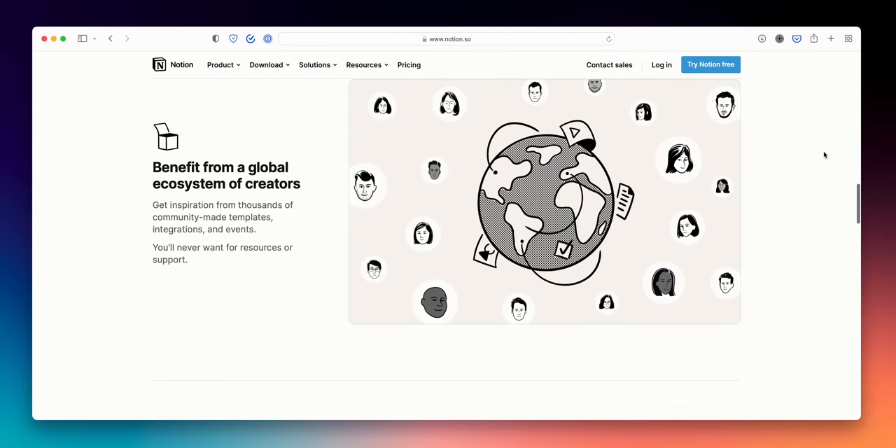
scroll(down, 3)
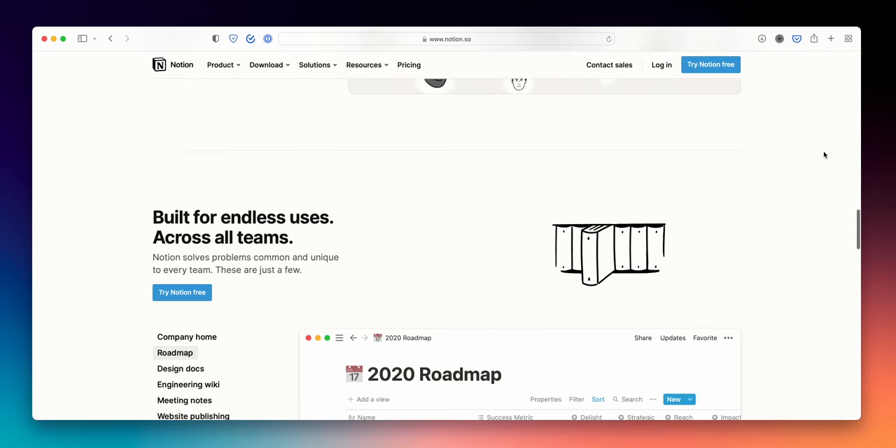
scroll(down, 3)
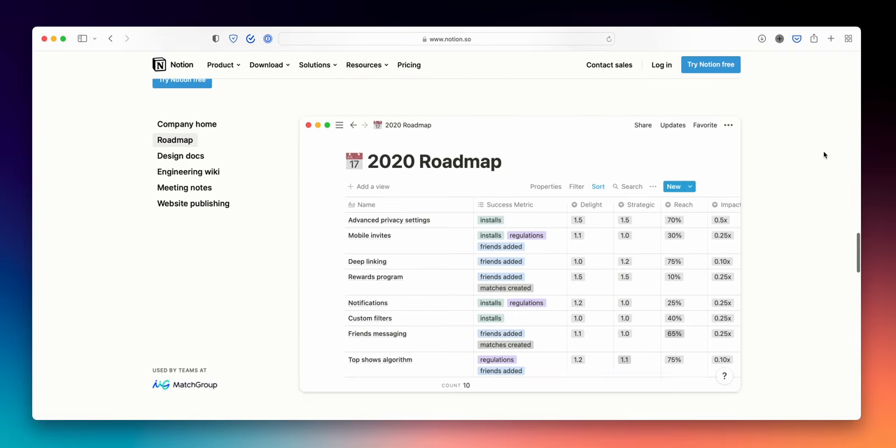
Preview the Engineering wiki, Design docs, Meeting notes and Website publishing examples.
click(188, 172)
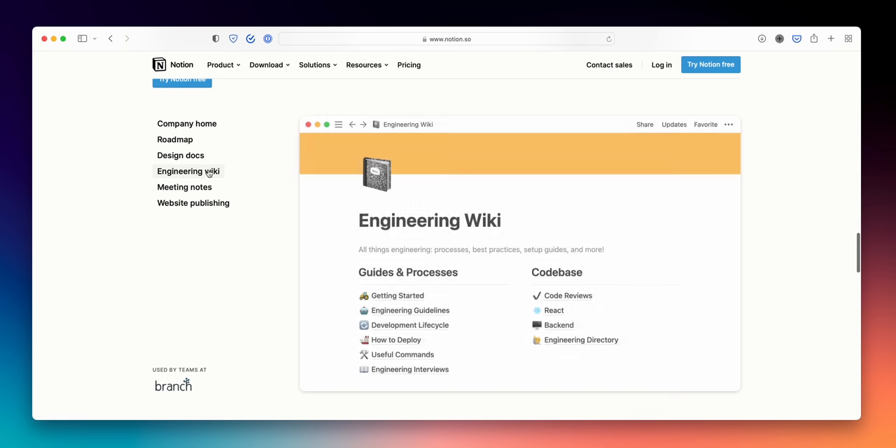
click(180, 155)
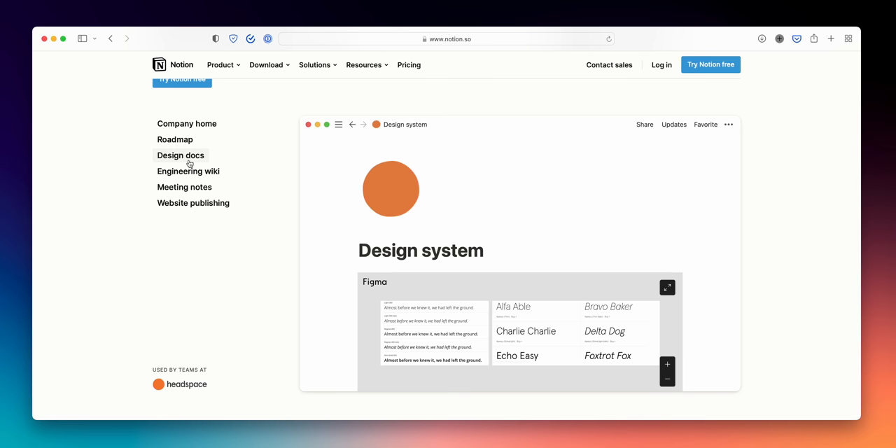
click(184, 183)
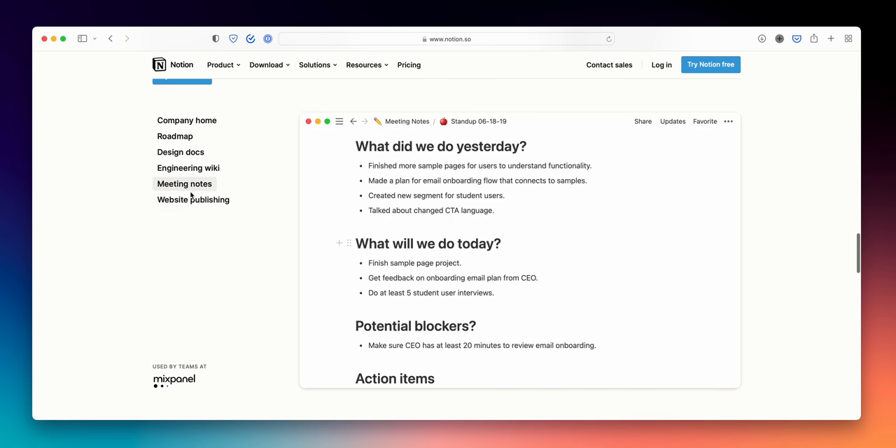
click(193, 201)
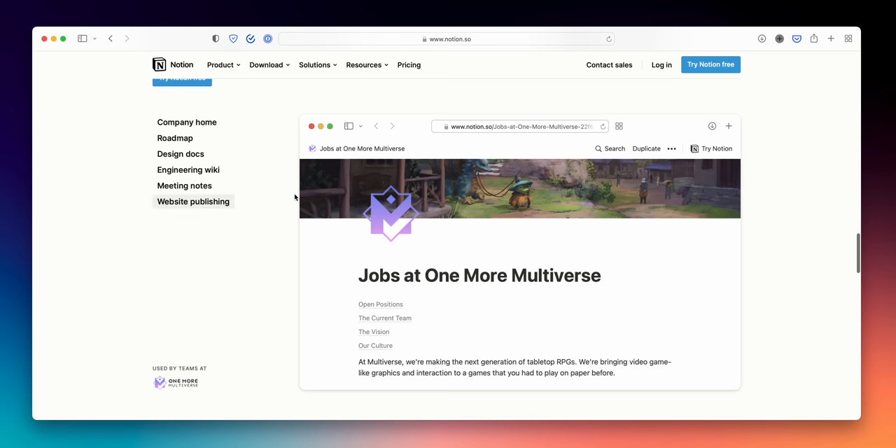
Scroll through the templates gallery's Notion Picks.
scroll(down, 3)
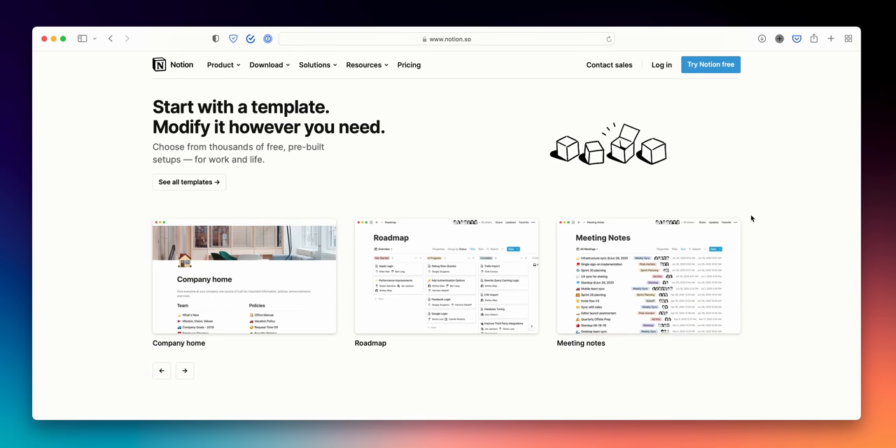
scroll(down, 3)
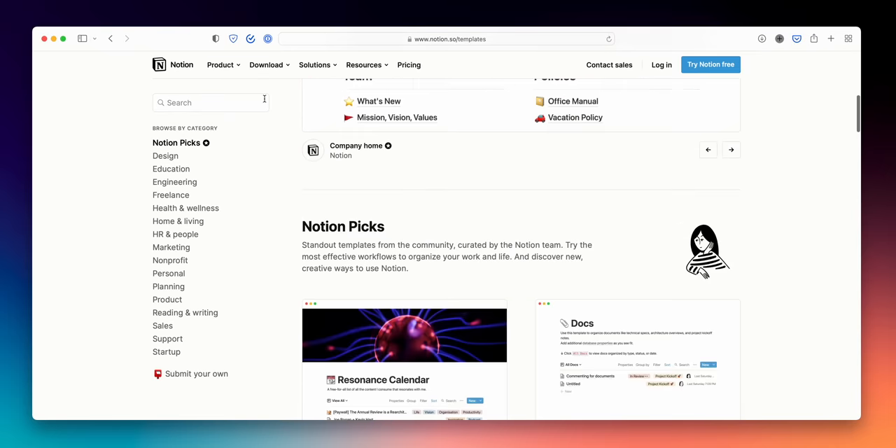
scroll(down, 3)
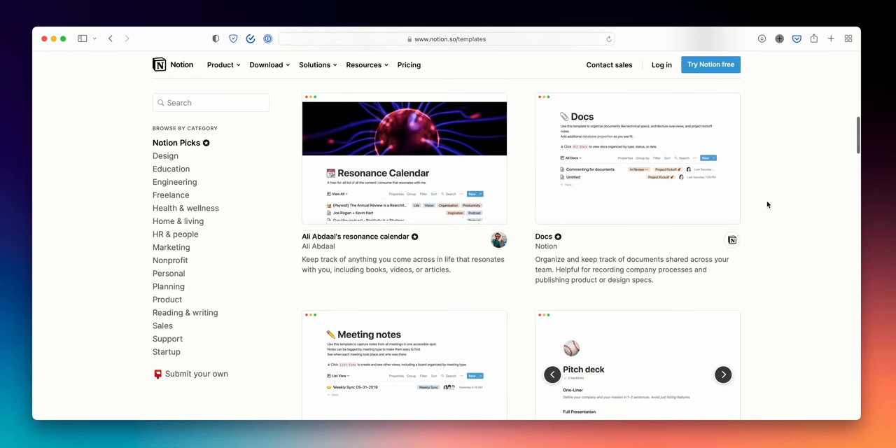
scroll(down, 3)
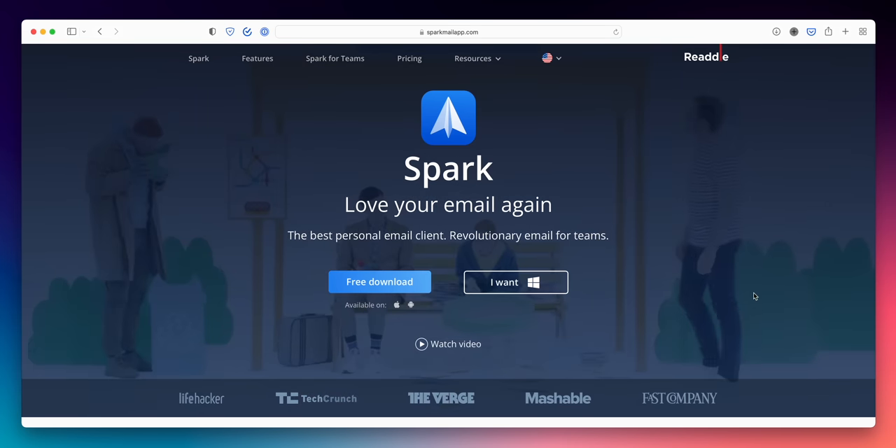
mouse_move(614, 227)
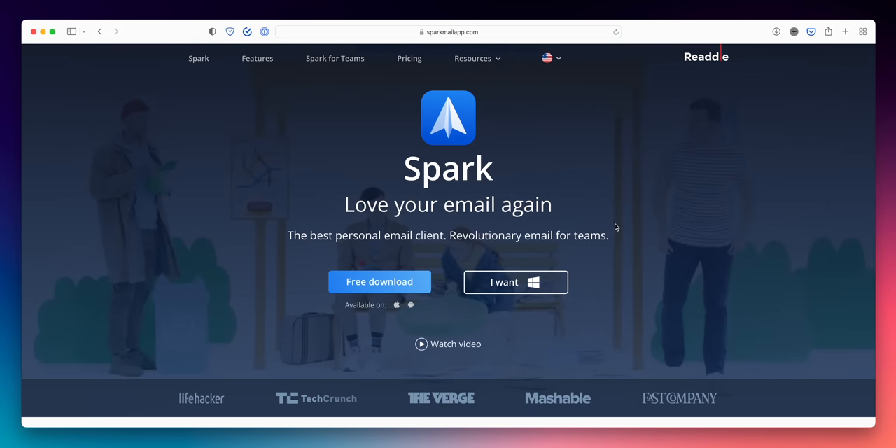
Scroll sparkmailapp.com through inbox, notification and superpowers features to Spark for Teams.
scroll(down, 3)
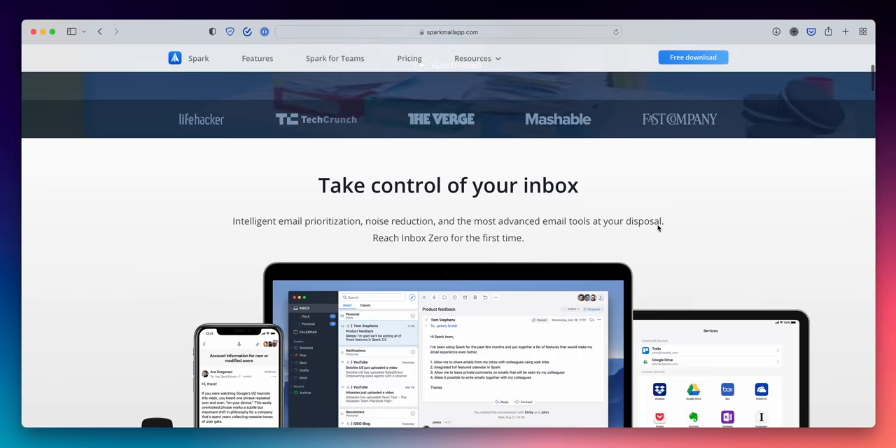
scroll(down, 3)
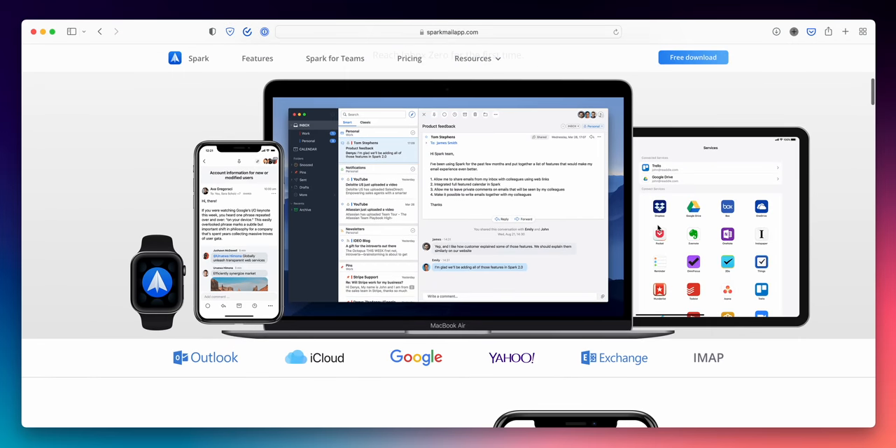
scroll(down, 3)
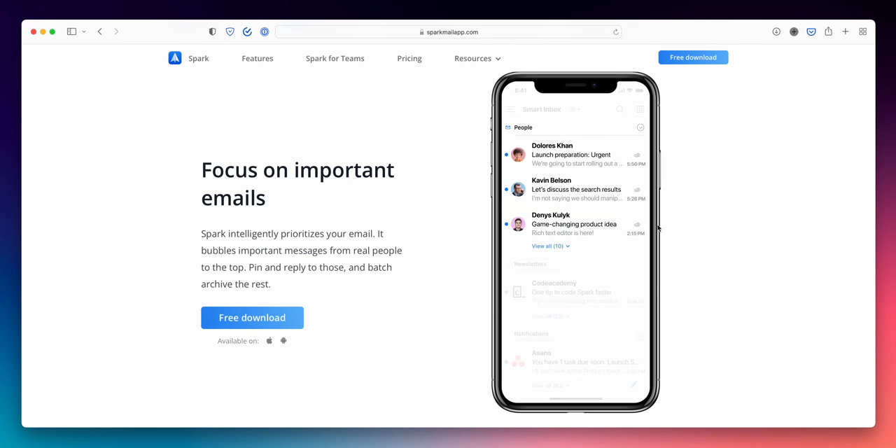
scroll(down, 3)
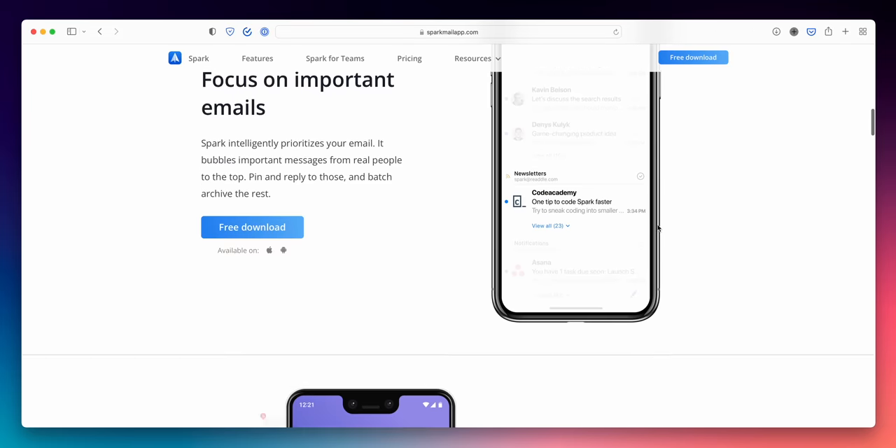
scroll(down, 3)
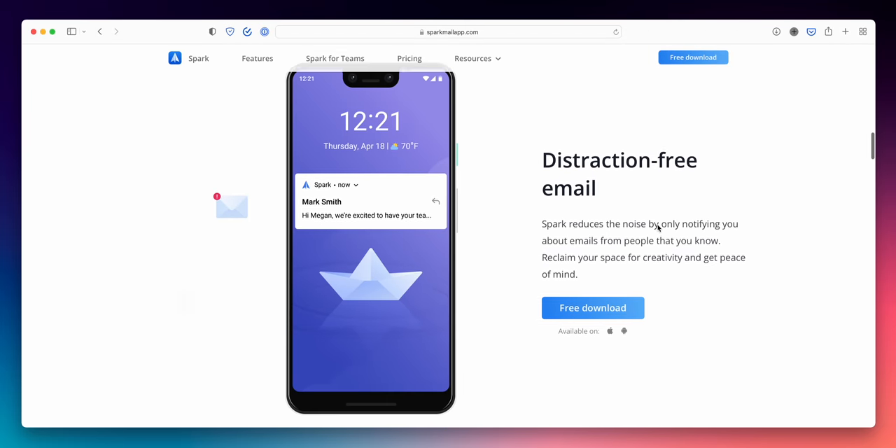
scroll(down, 3)
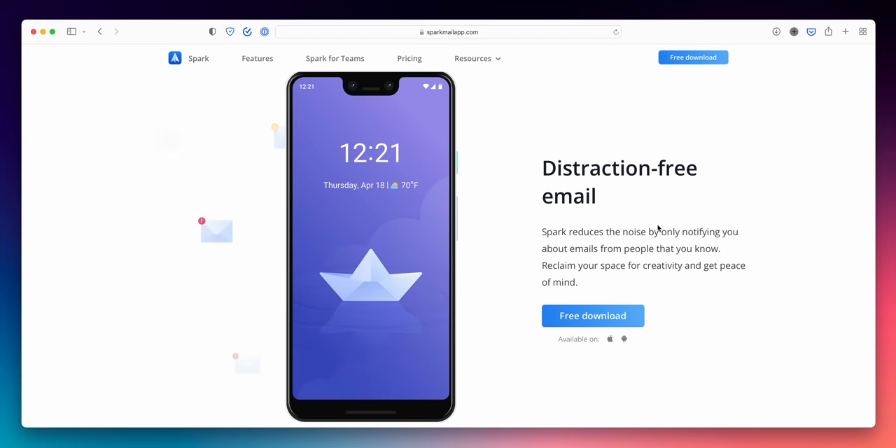
scroll(down, 3)
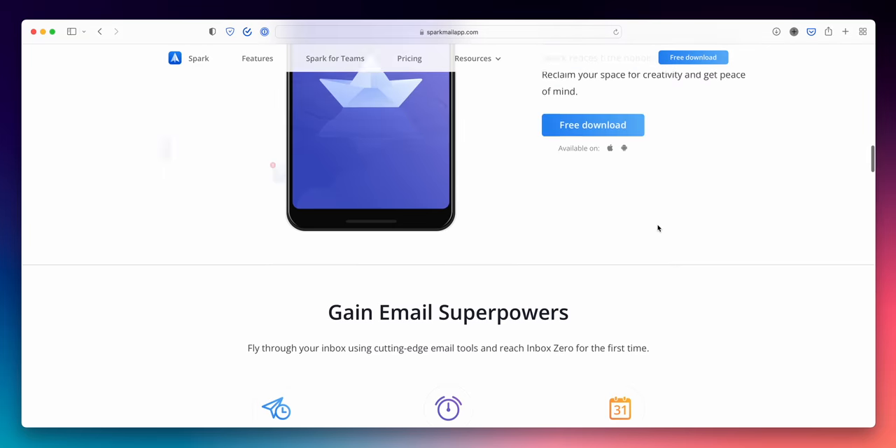
scroll(down, 3)
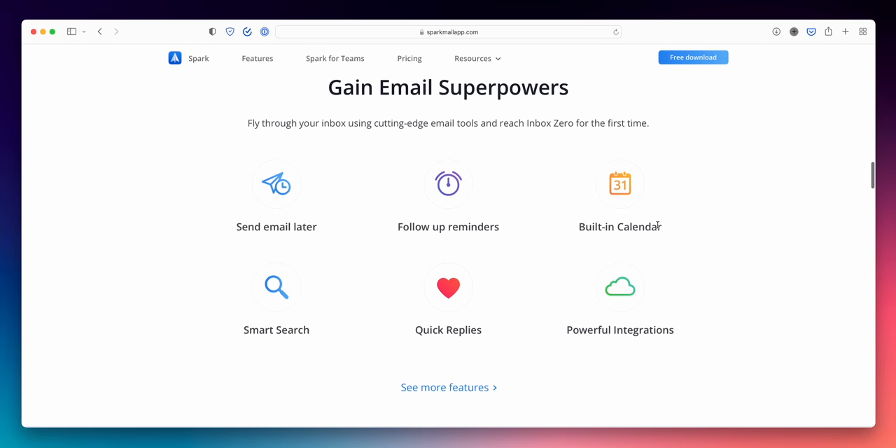
scroll(down, 3)
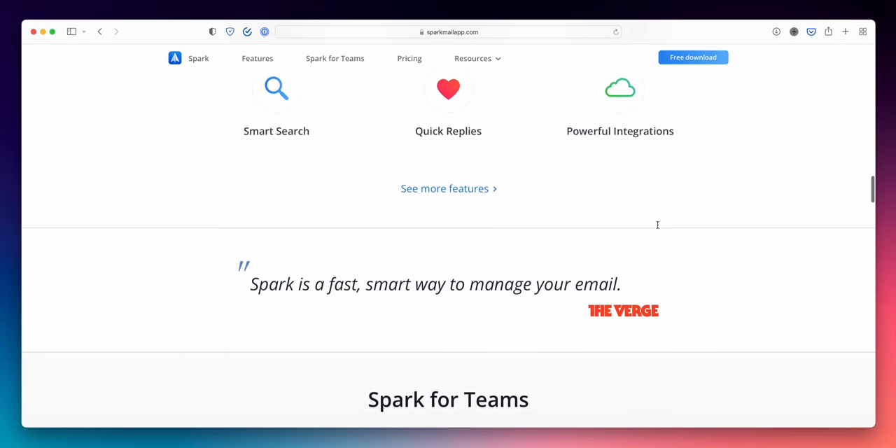
click(256, 58)
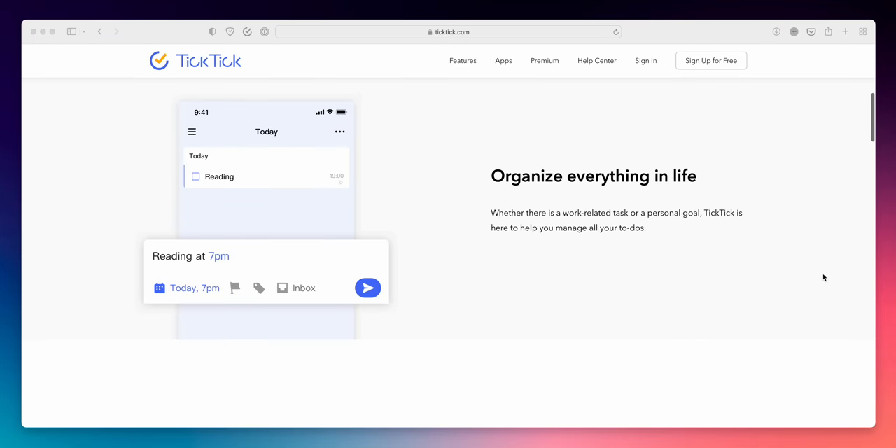
Scroll down the ticktick.com homepage.
scroll(down, 3)
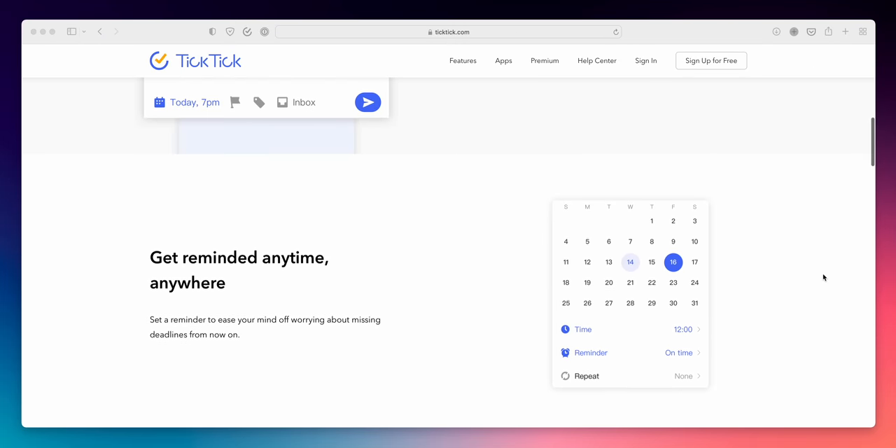
scroll(down, 3)
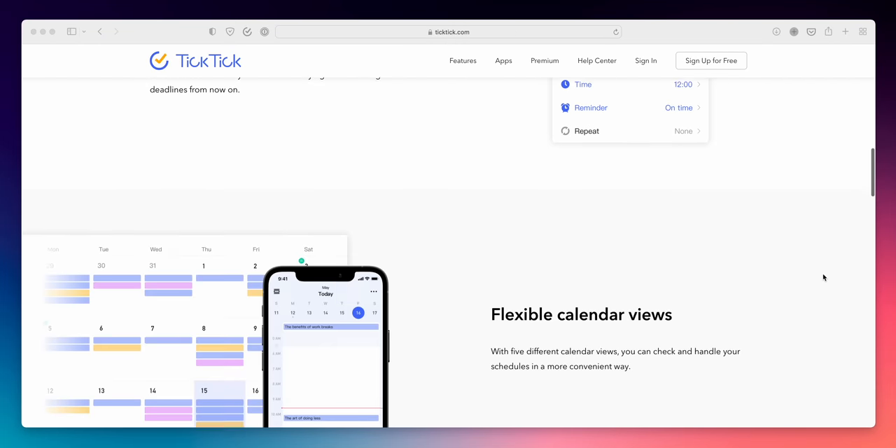
scroll(down, 3)
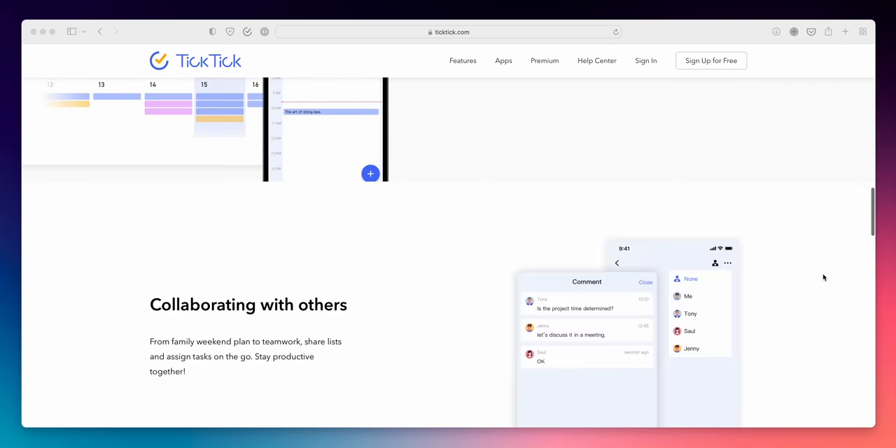
scroll(down, 3)
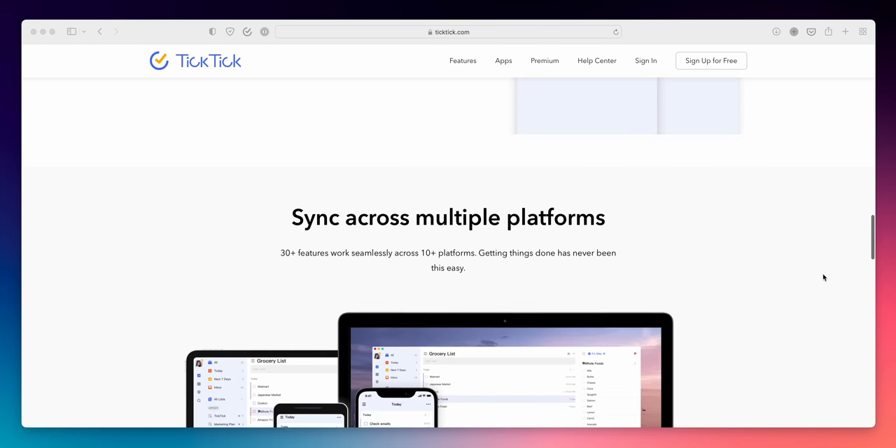
scroll(down, 3)
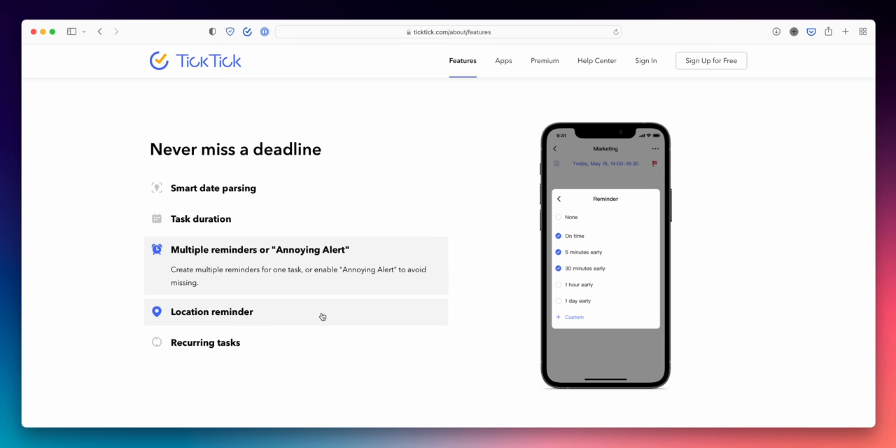
Expand the Location reminder and Sorting features and scroll to the calendar views.
click(211, 312)
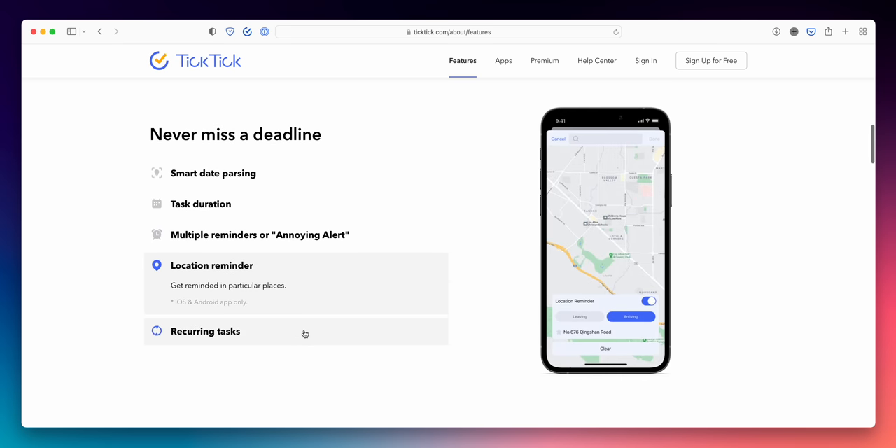
scroll(down, 3)
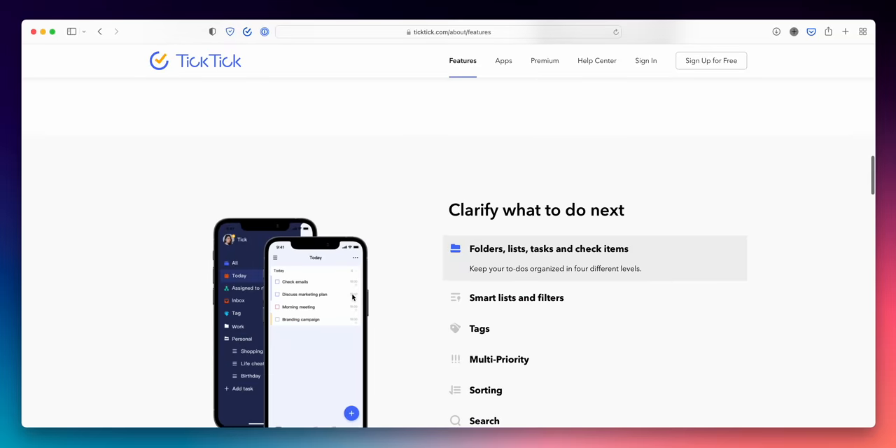
click(517, 298)
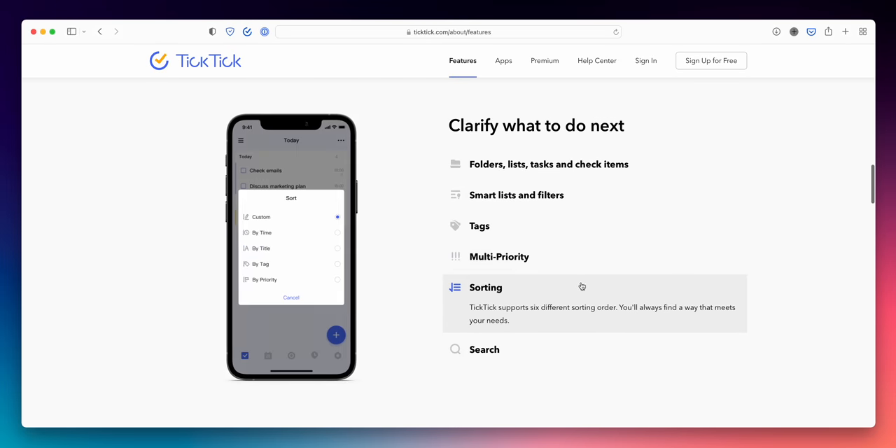
scroll(down, 3)
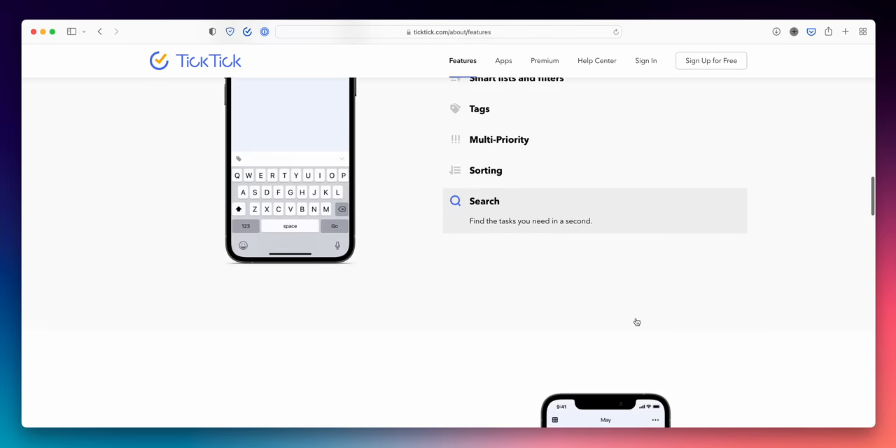
scroll(down, 3)
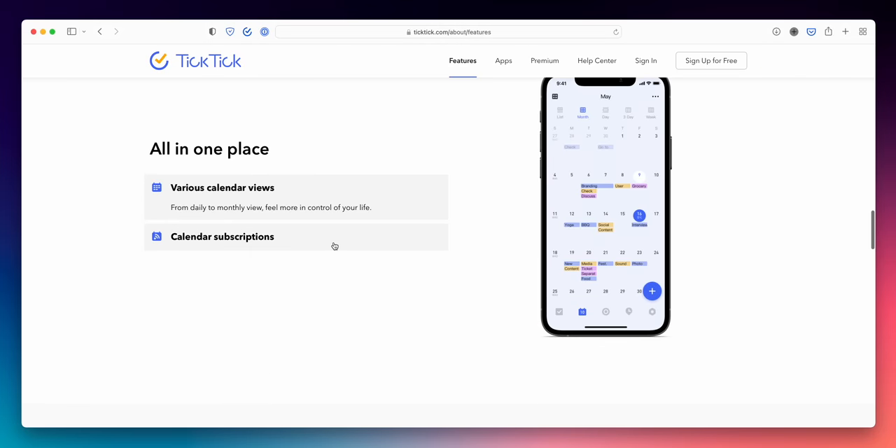
scroll(down, 3)
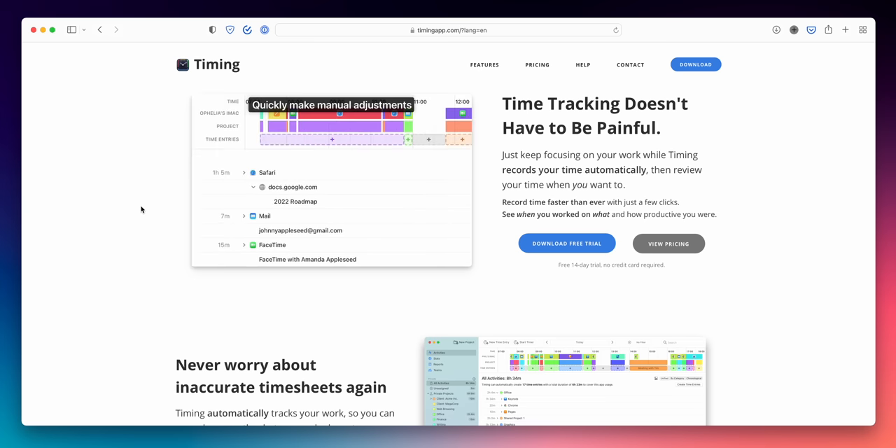
Scroll timingapp.com past smart suggestions and free trial to team tracking.
click(331, 139)
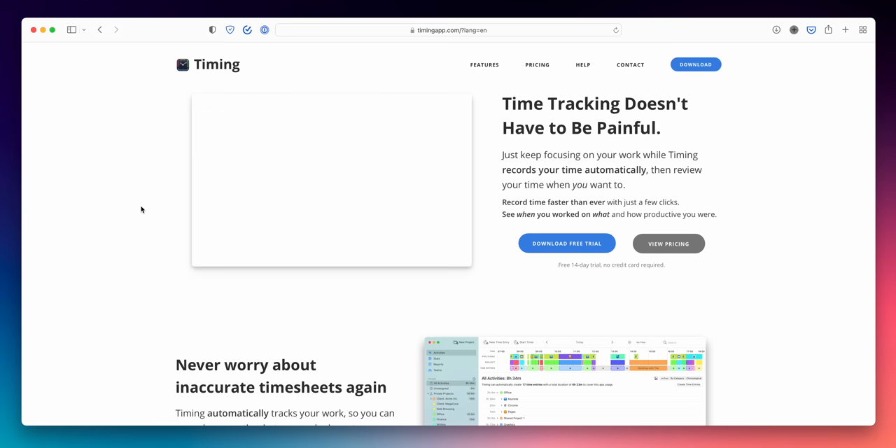
scroll(down, 3)
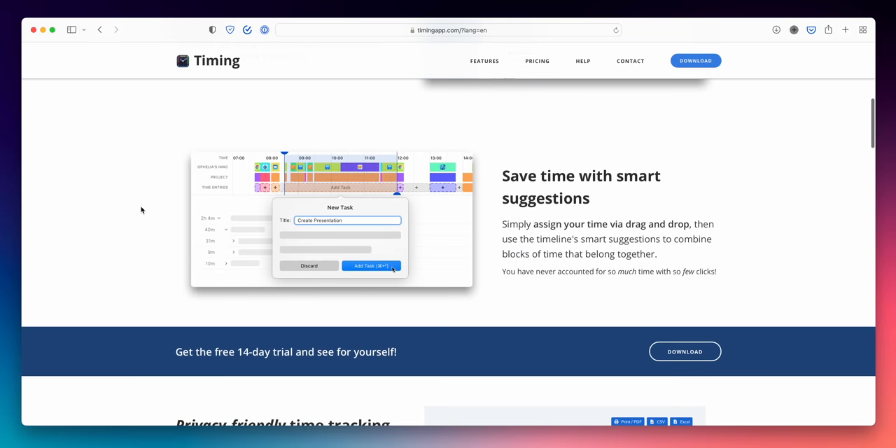
scroll(down, 3)
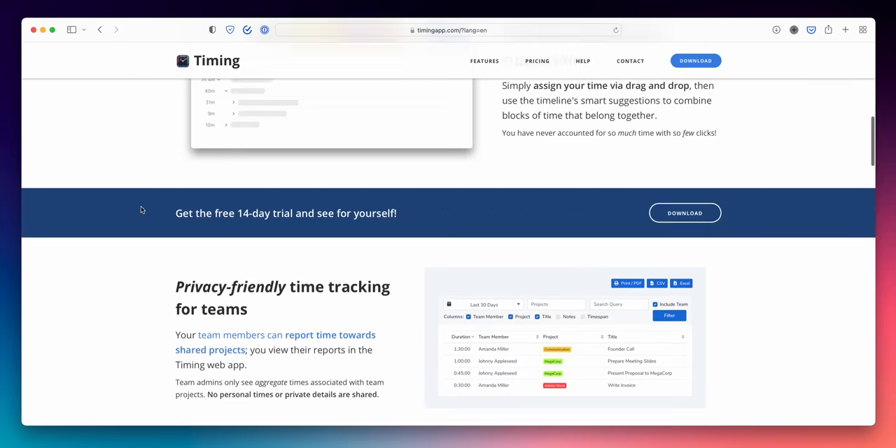
scroll(down, 3)
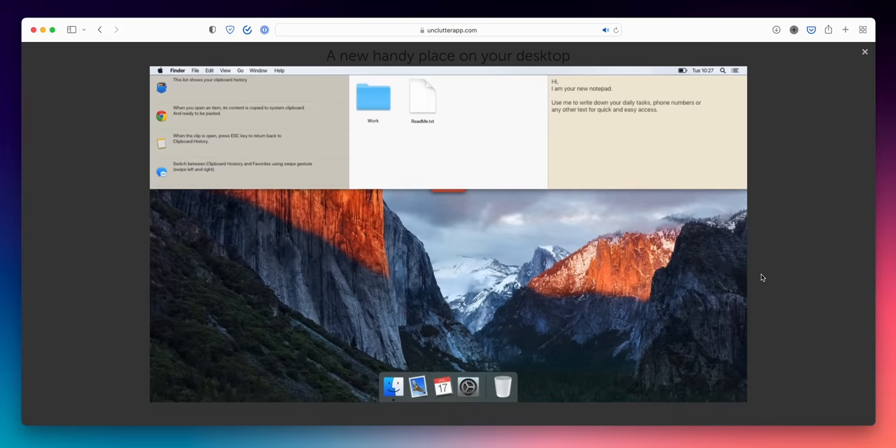
scroll(down, 3)
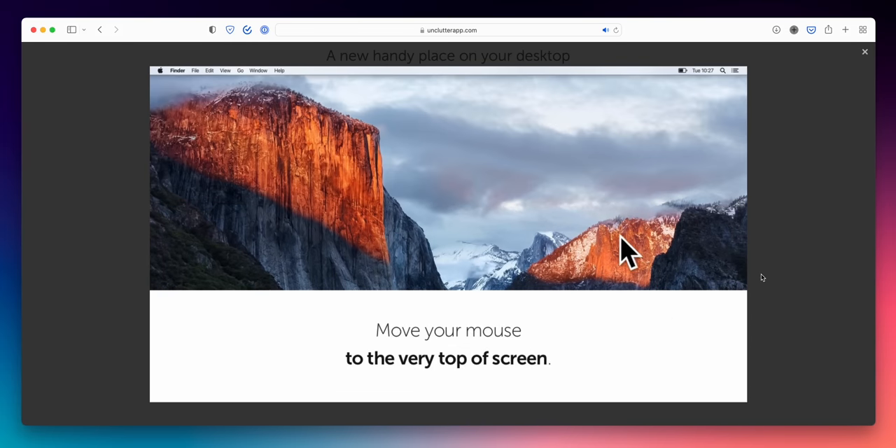
mouse_move(516, 73)
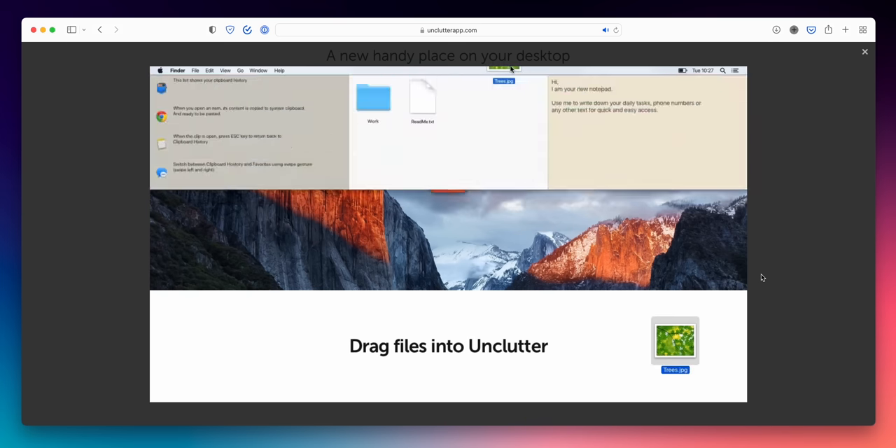
drag(674, 340, 373, 108)
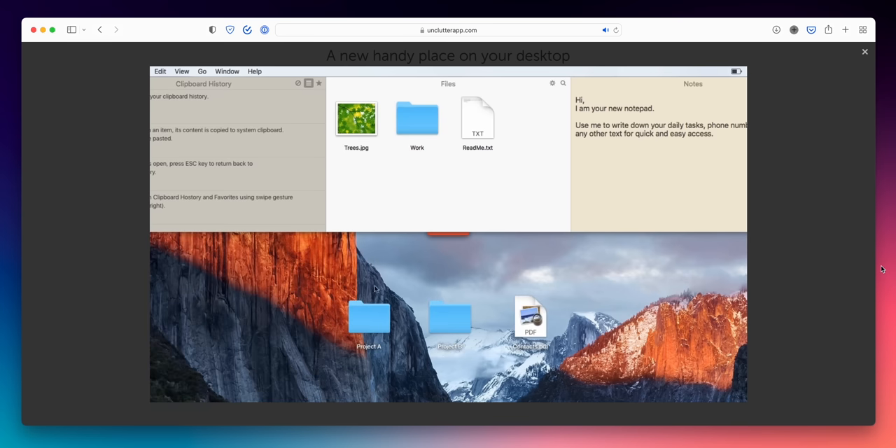
drag(369, 318, 356, 119)
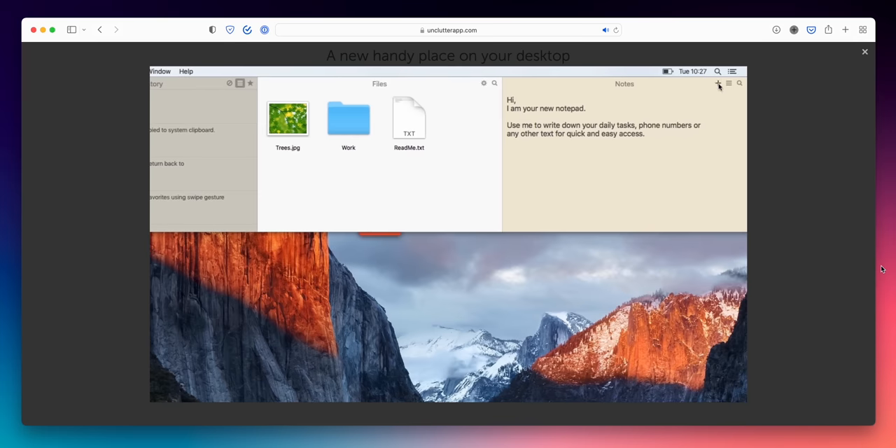
text(Call John about the party)
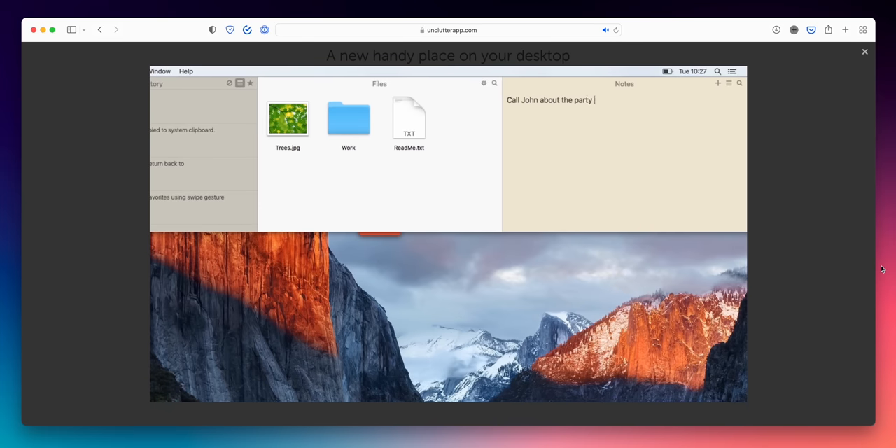
text((650) 570-3022)
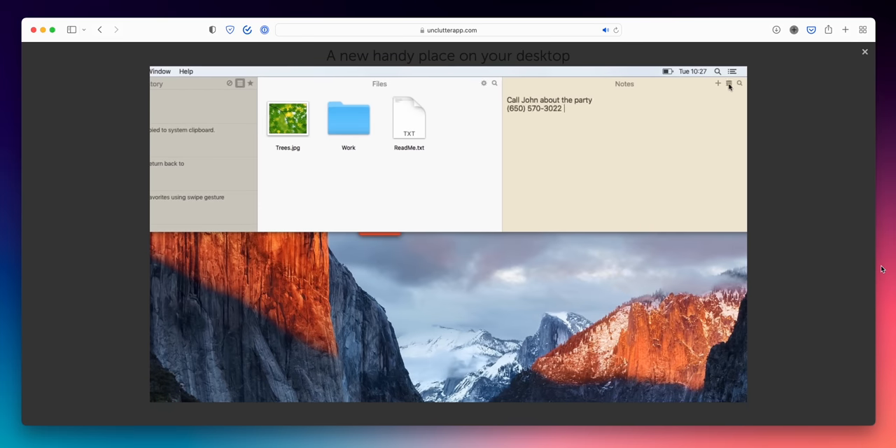
click(739, 83)
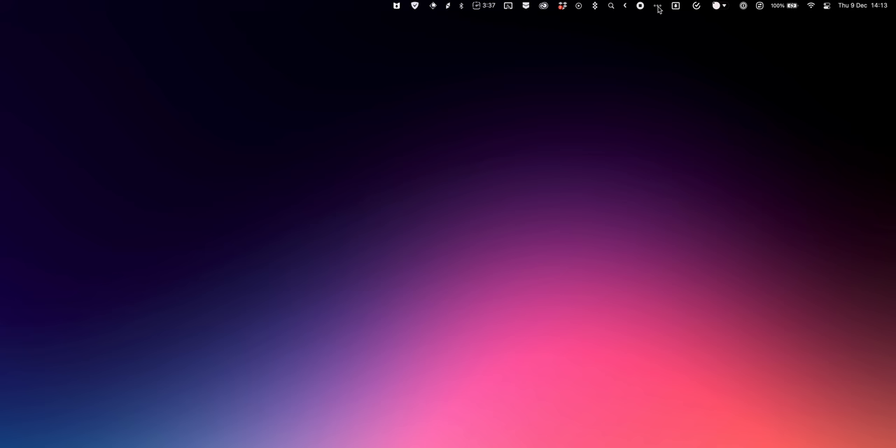
Open Bartender 4 settings and browse Menu Bar Layout, Show For Updates and General panes.
click(657, 6)
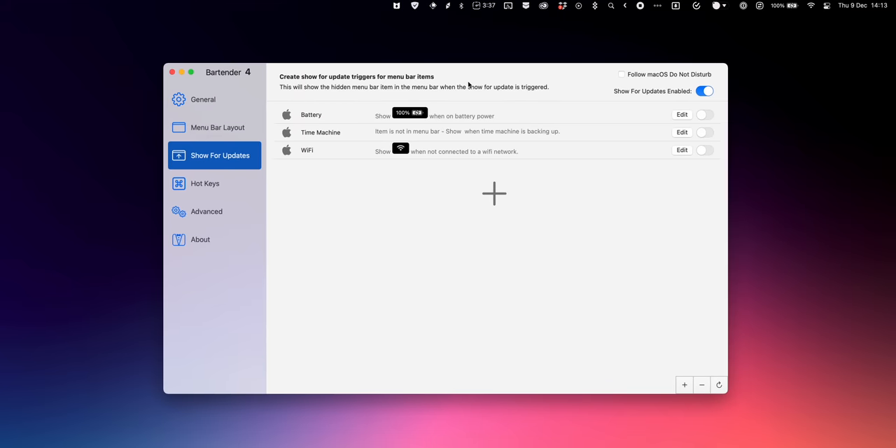
click(217, 127)
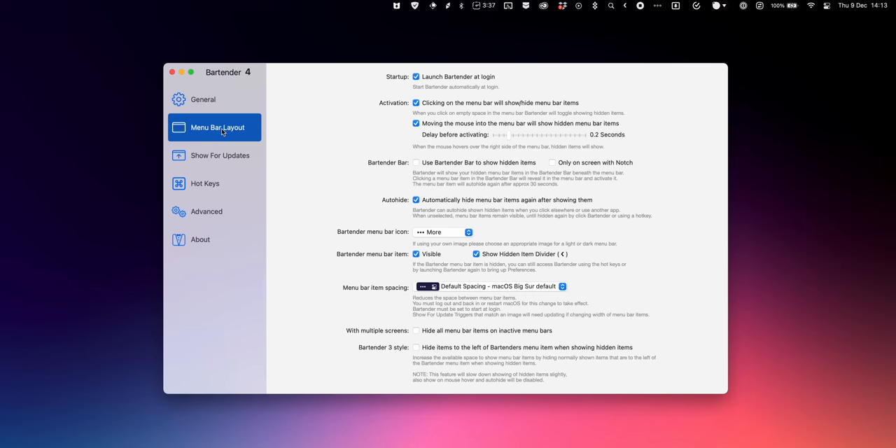
click(217, 126)
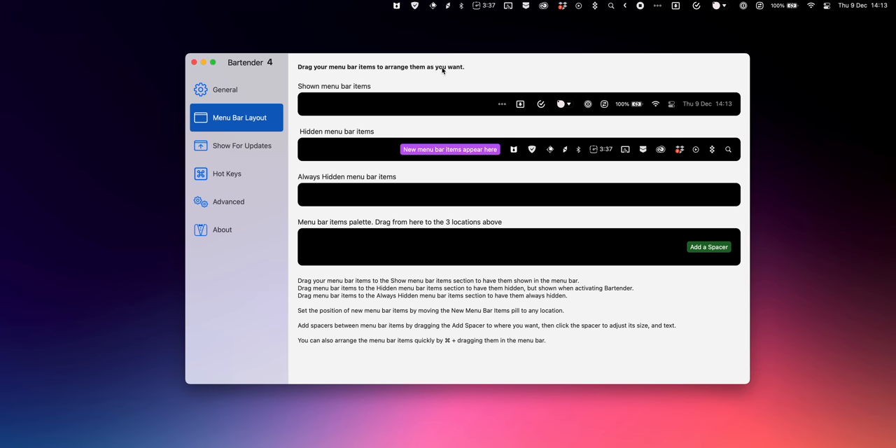
mouse_move(223, 172)
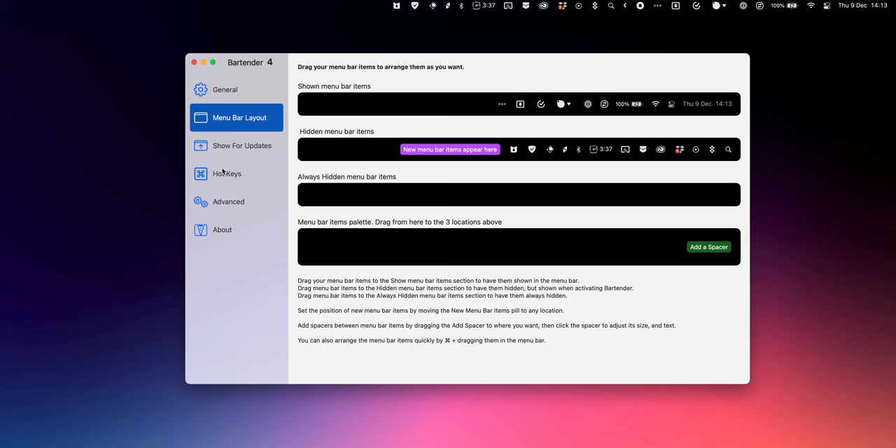
click(241, 146)
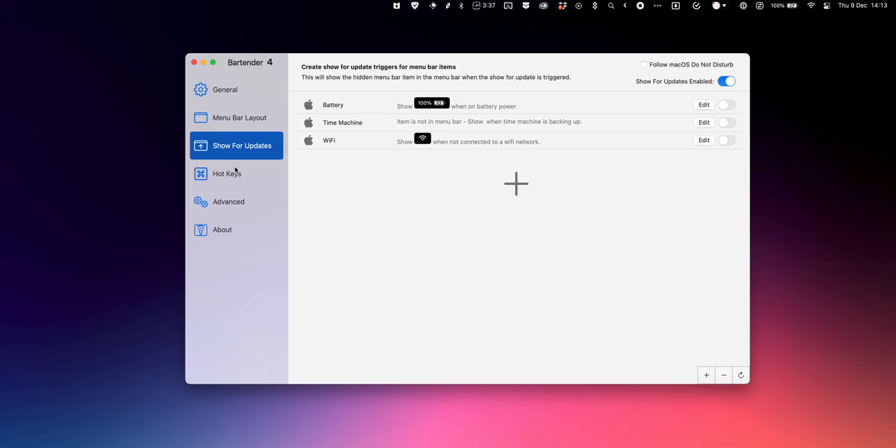
click(225, 89)
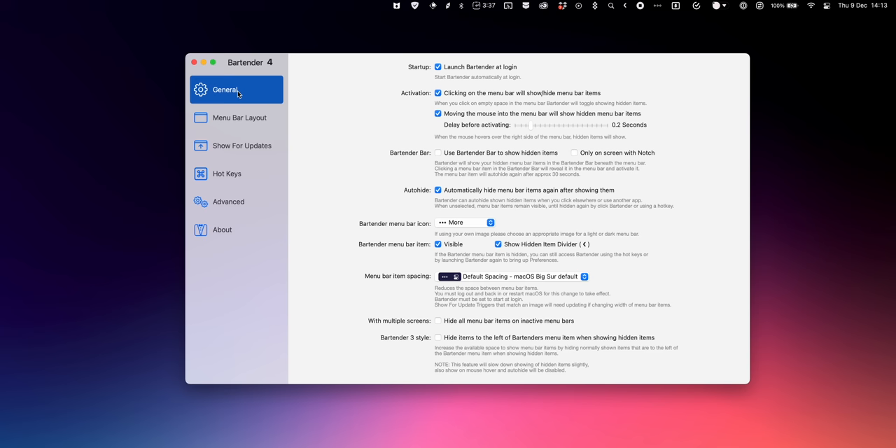
click(239, 116)
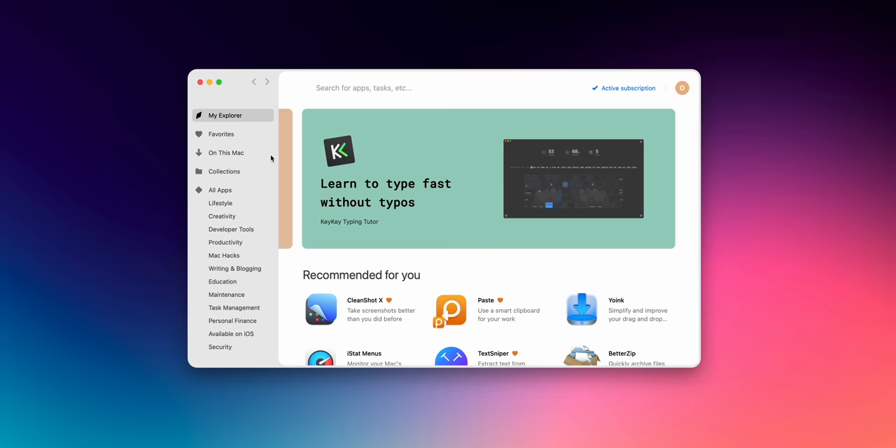
Scroll Setapp's My Explorer and open the KeyKey Typing Tutor app page.
scroll(down, 3)
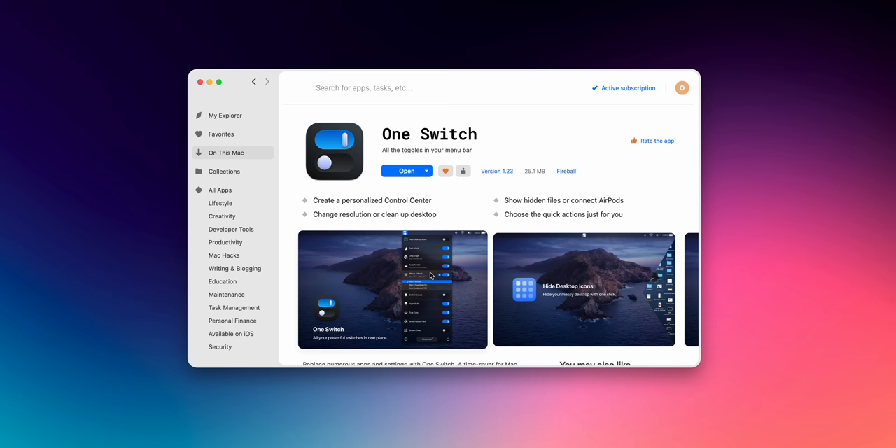
mouse_move(450, 278)
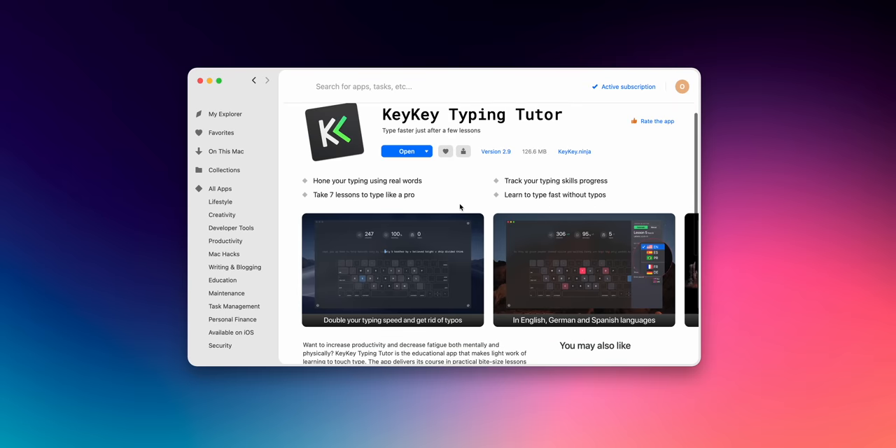
click(393, 269)
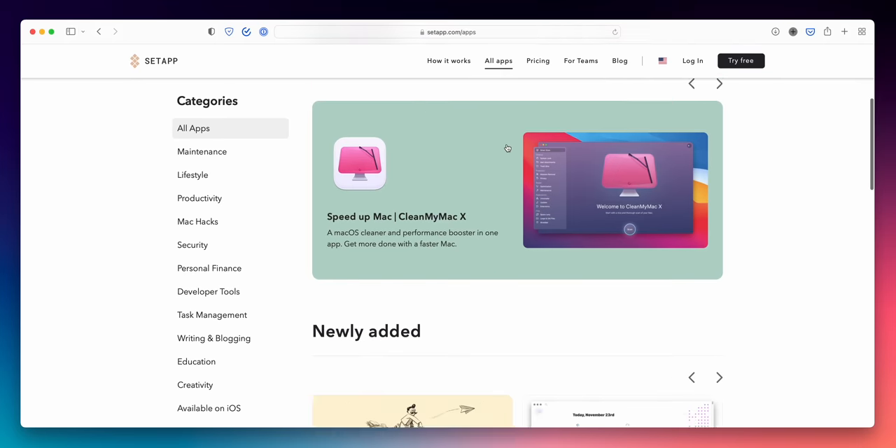
Browse setapp.com's All apps list, then view the homepage's Essentials collection with iStat Menus and Bartender.
scroll(down, 3)
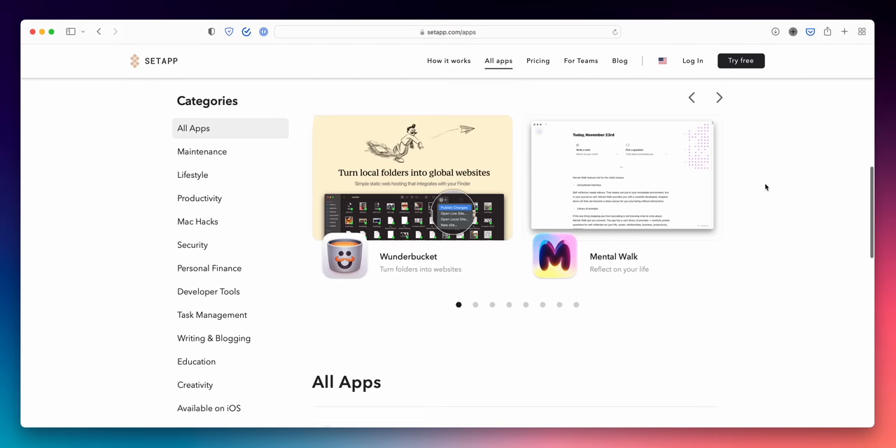
scroll(down, 3)
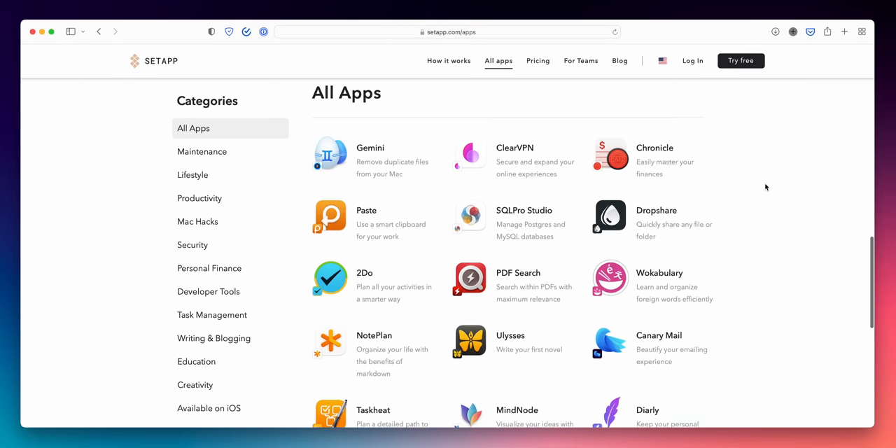
scroll(up, 3)
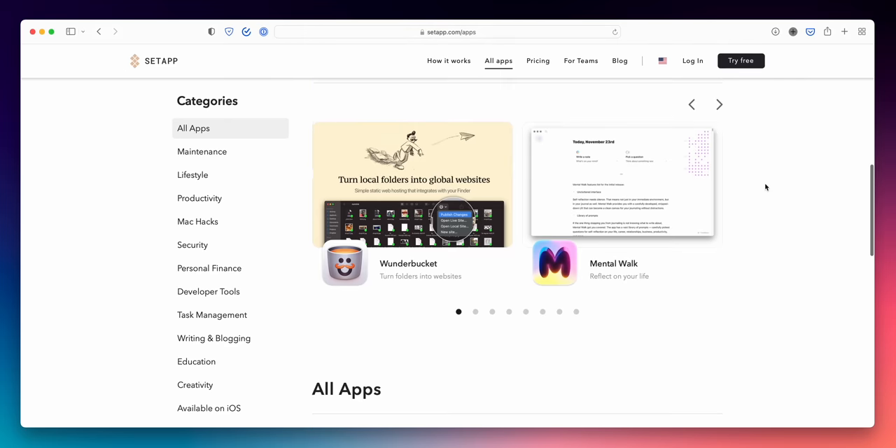
scroll(down, 3)
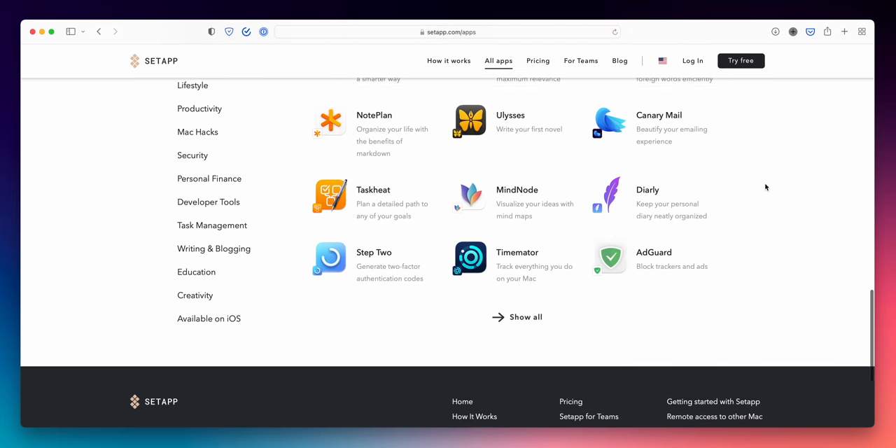
scroll(up, 3)
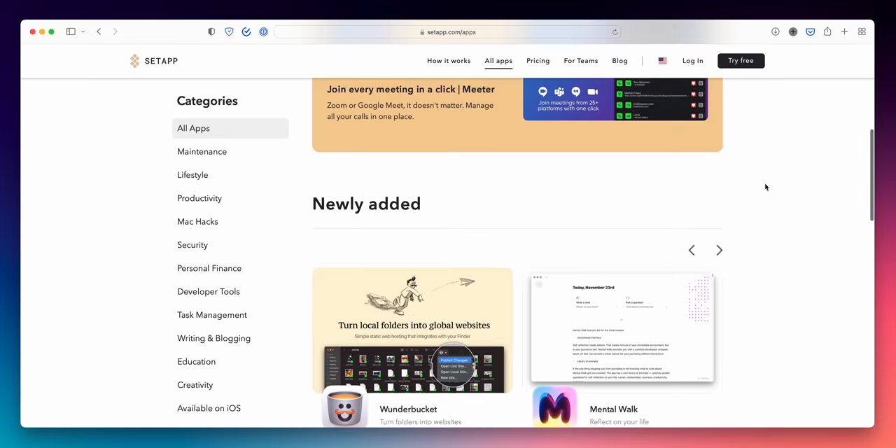
scroll(up, 3)
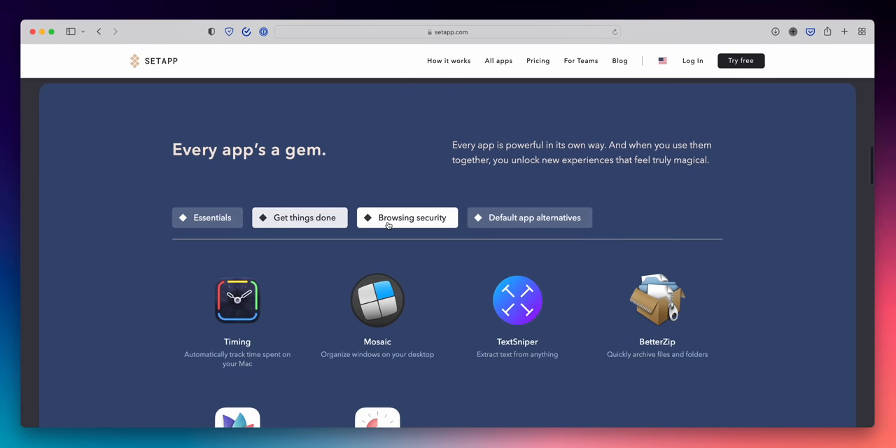
click(530, 218)
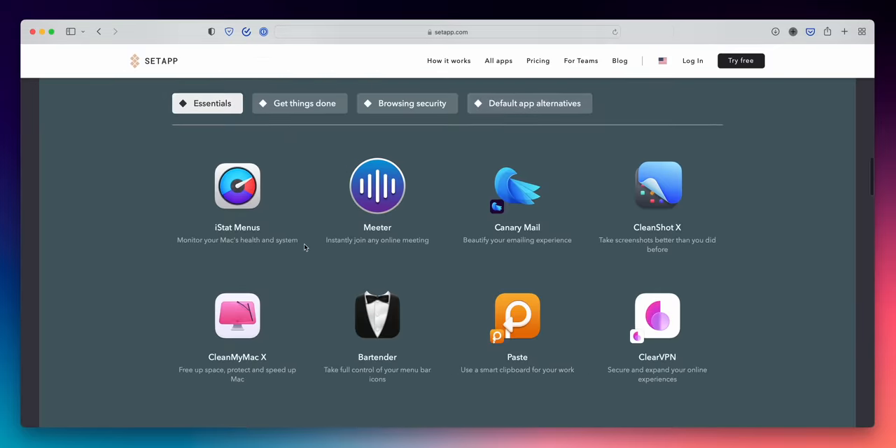
scroll(down, 3)
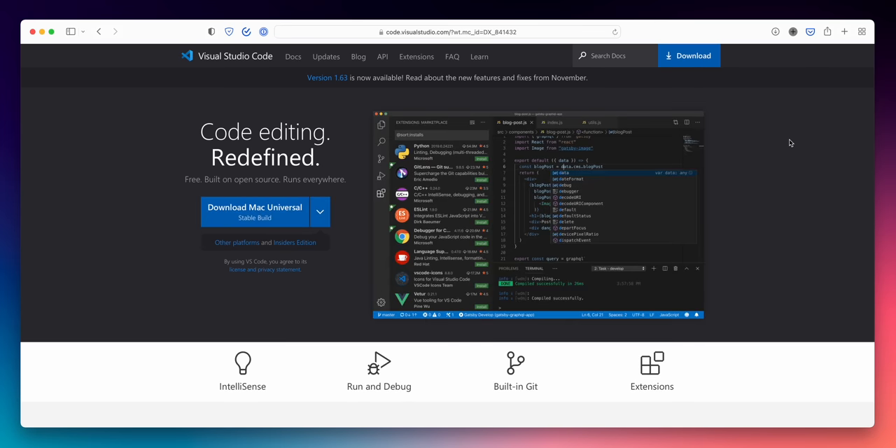
Scroll through code.visualstudio.com's IntelliSense, debugging, Git and extensions feature sections.
scroll(down, 3)
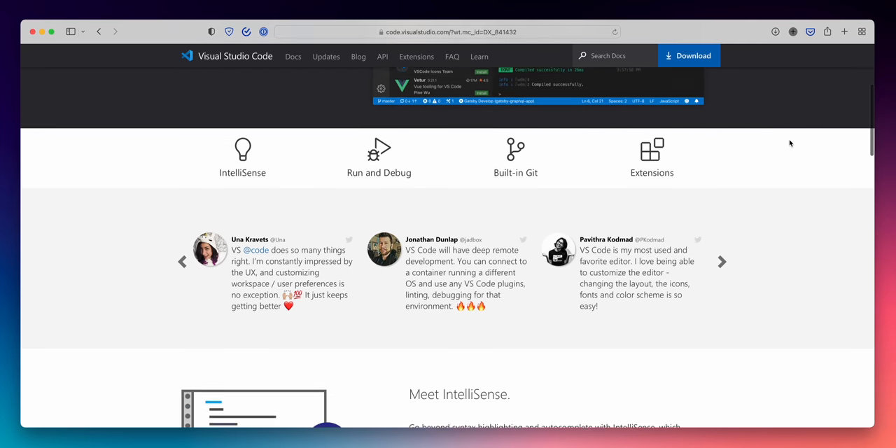
scroll(down, 3)
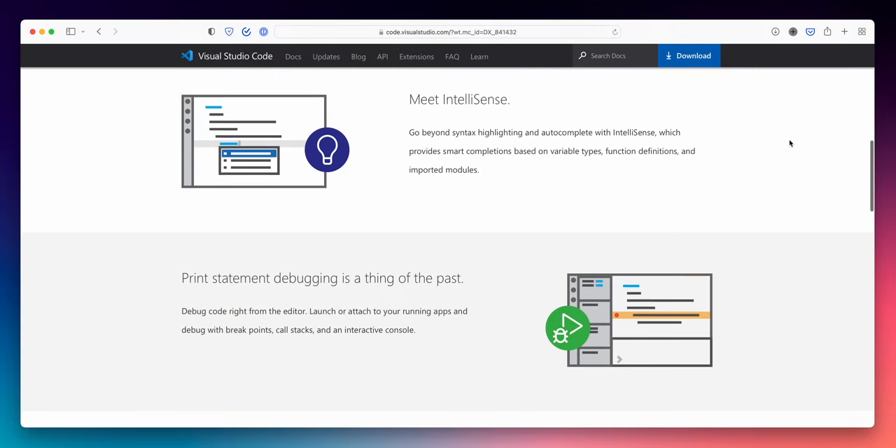
scroll(down, 3)
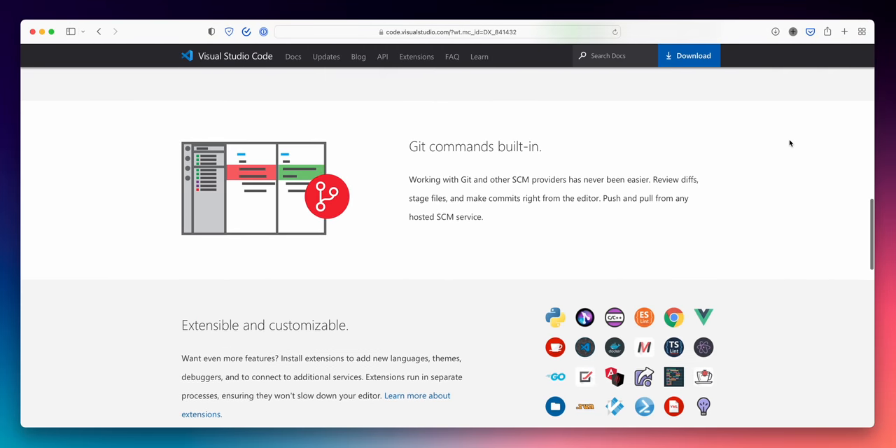
scroll(down, 3)
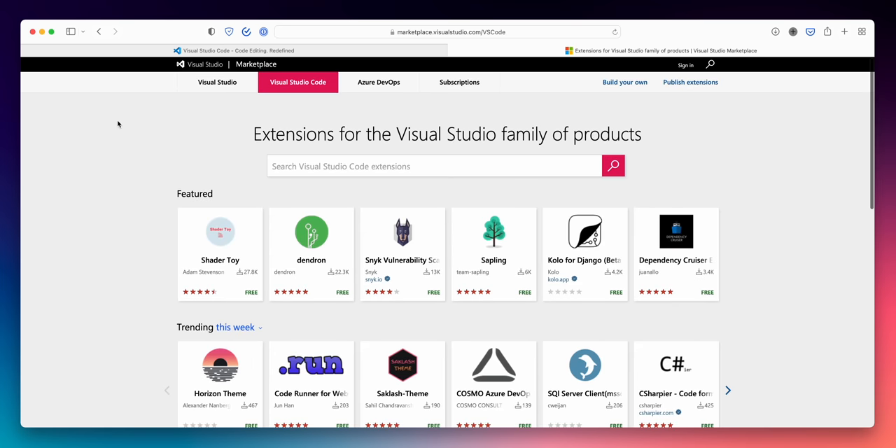
Scroll the VS Code Marketplace's trending, popular and recently added extensions, then back up.
scroll(down, 3)
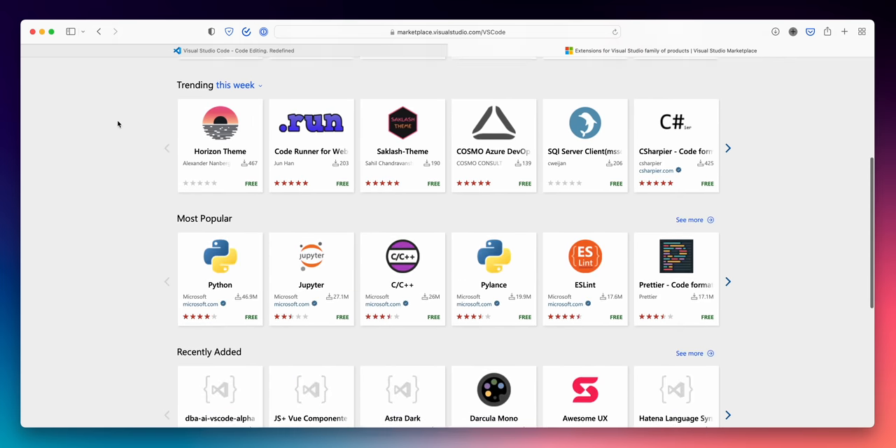
scroll(down, 3)
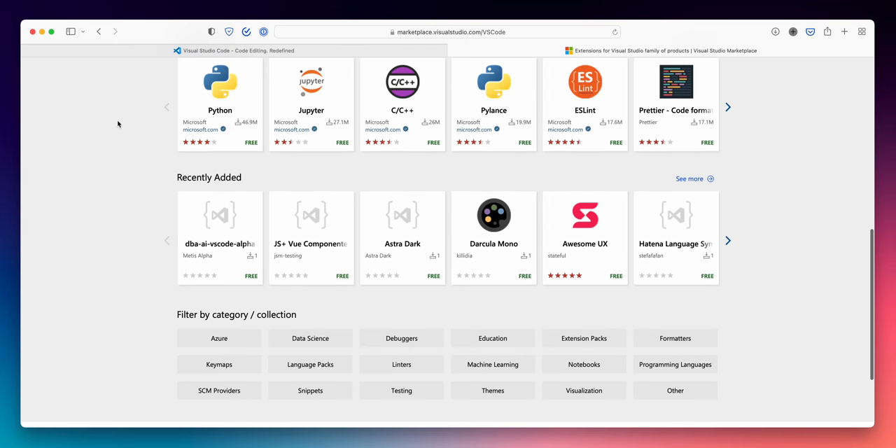
scroll(down, 3)
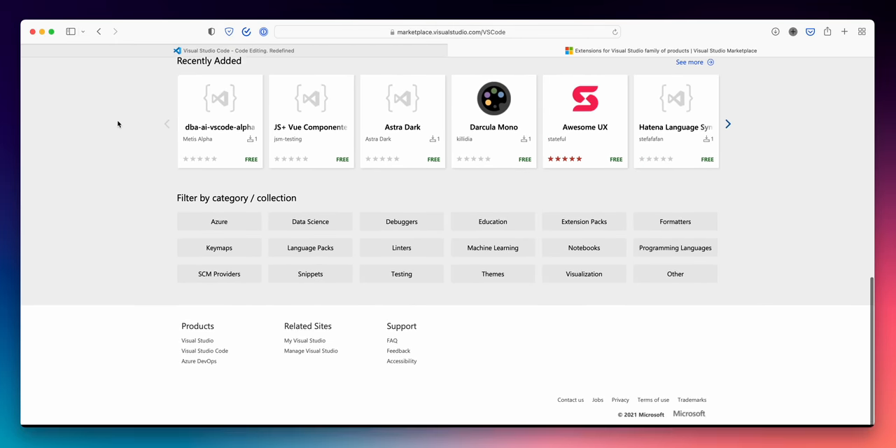
scroll(up, 3)
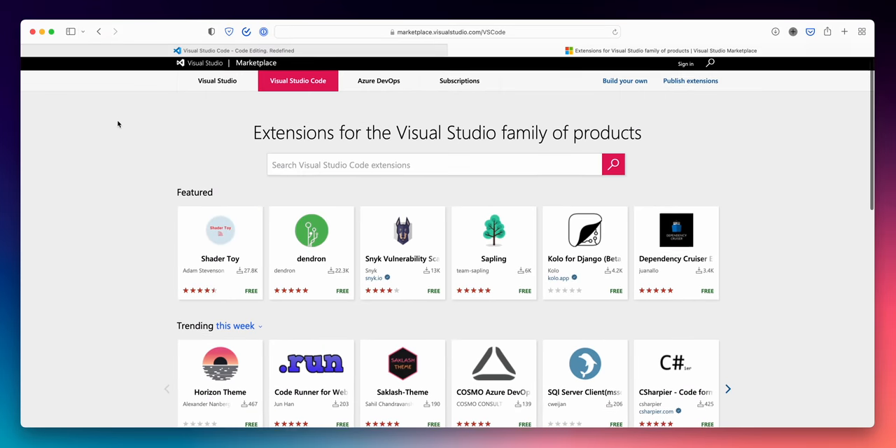